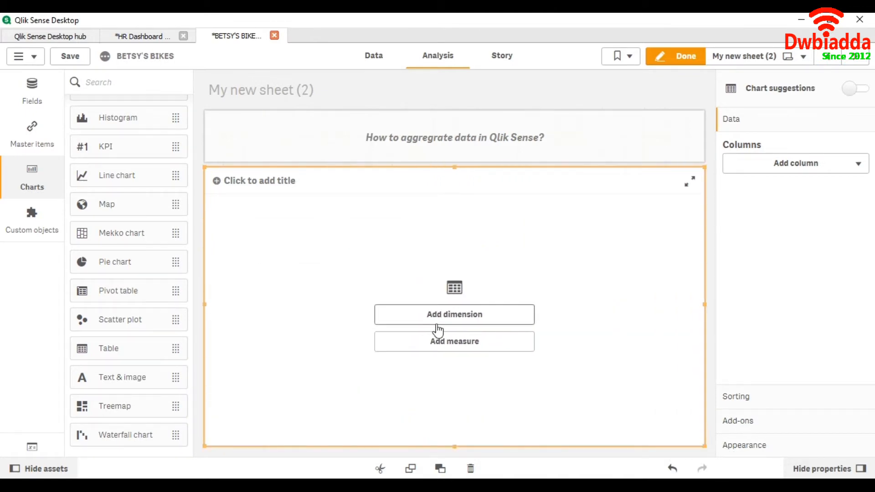
Add Year as the table's dimension, listing 2005 through 2010
{"action": "left_click", "coordinate": [454, 314]}
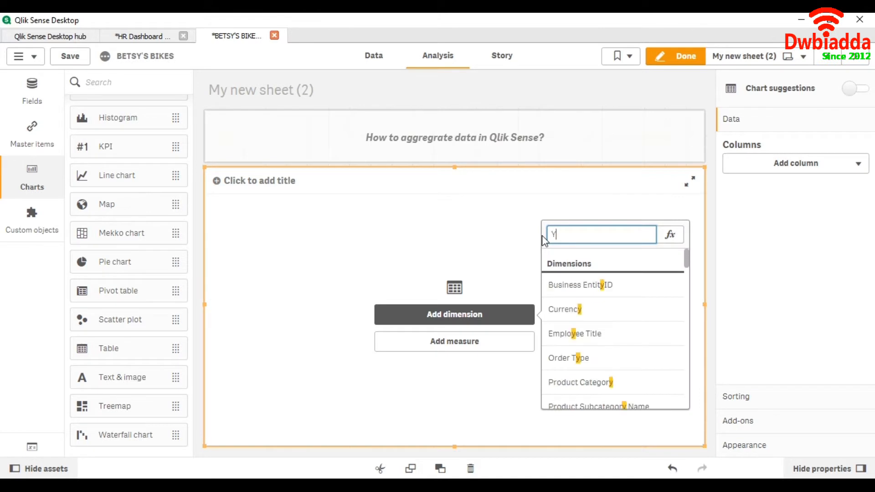
{"action": "type", "text": "ear"}
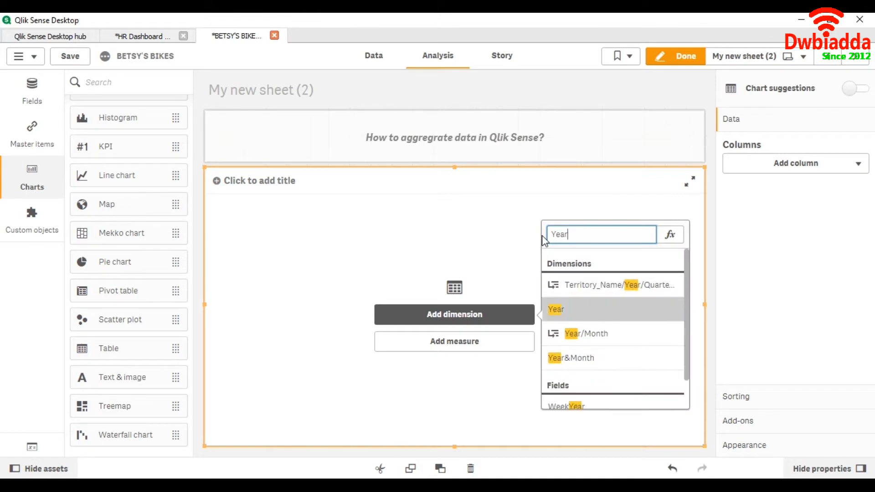
{"action": "left_click", "coordinate": [556, 309]}
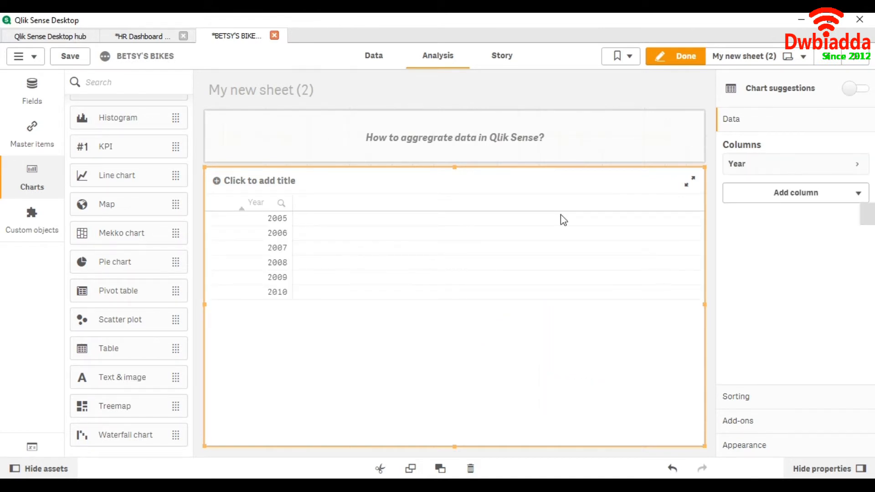
Add a measure column and bring up its empty expression editor
{"action": "left_click", "coordinate": [795, 192]}
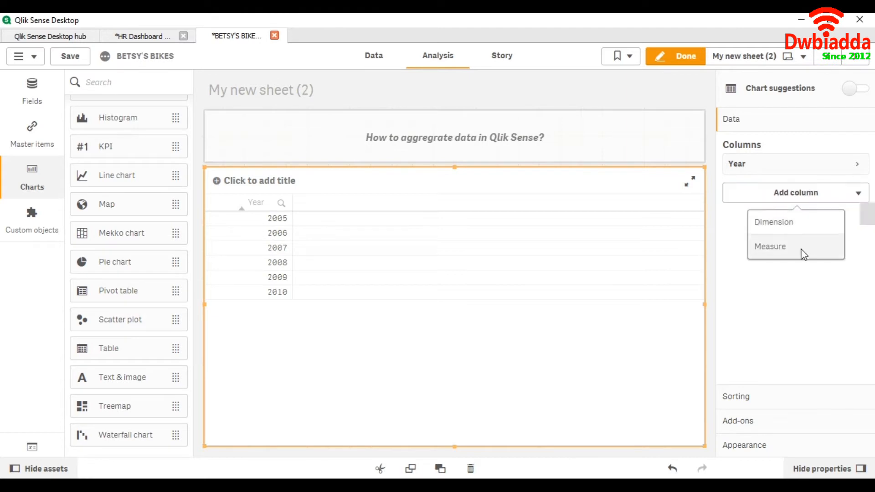
{"action": "left_click", "coordinate": [770, 246]}
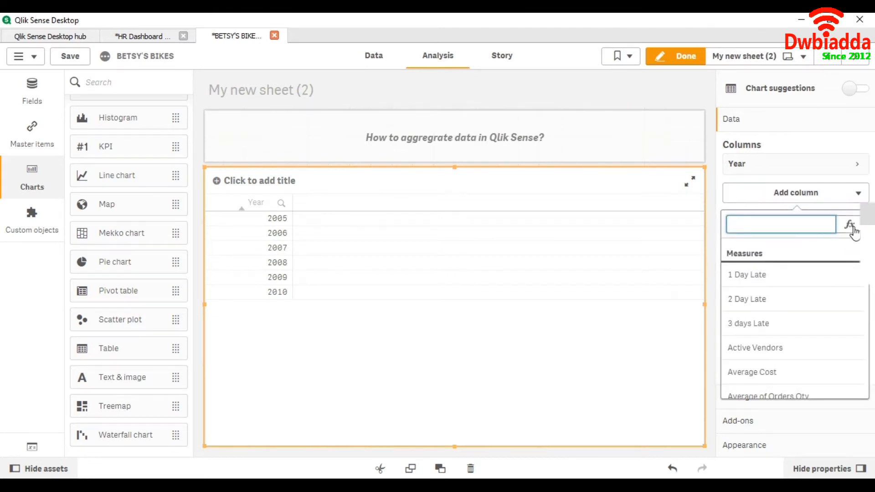
{"action": "left_click", "coordinate": [849, 225]}
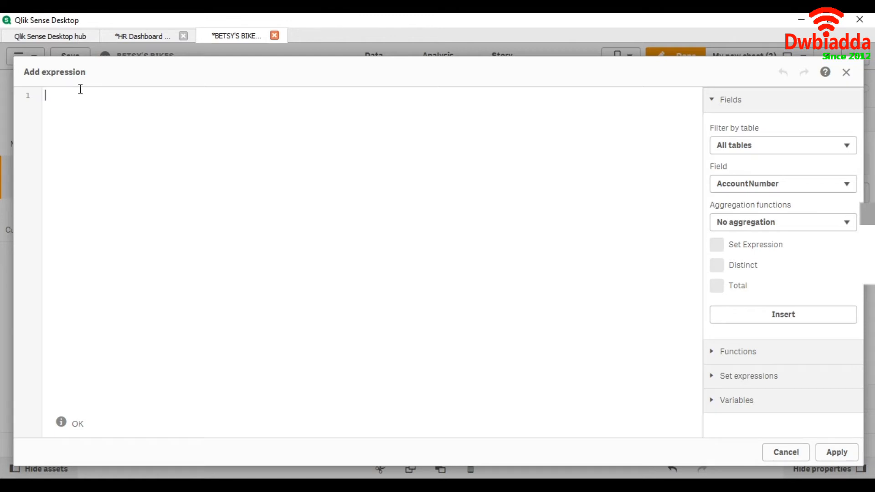
Enter aggr(Sum(Sale),Employee_Name,Product_Name), picking Sum and Product_Name from suggestions
{"action": "type", "text": "aggr(Su"}
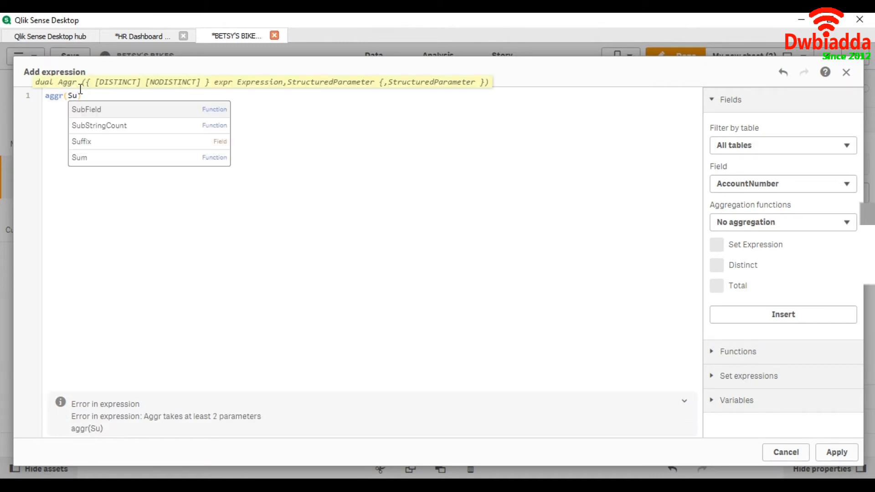
{"action": "left_click", "coordinate": [78, 158]}
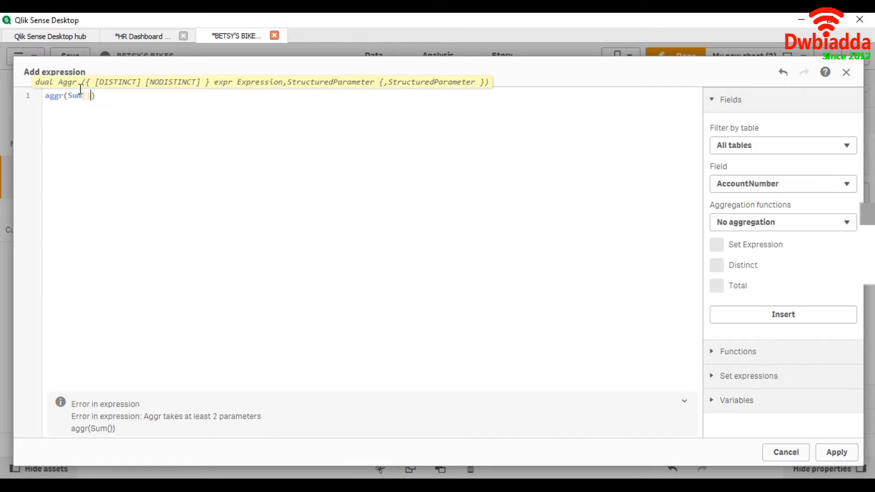
{"action": "type", "text": "Sa"}
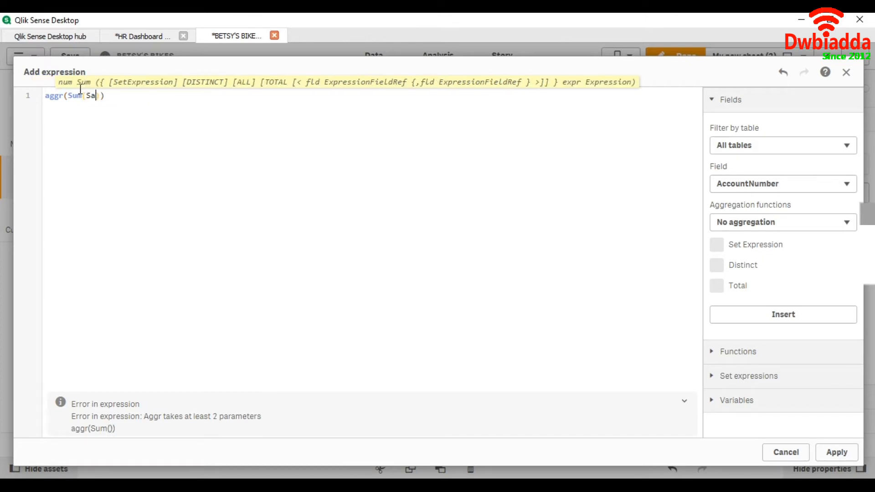
{"action": "type", "text": "le)"}
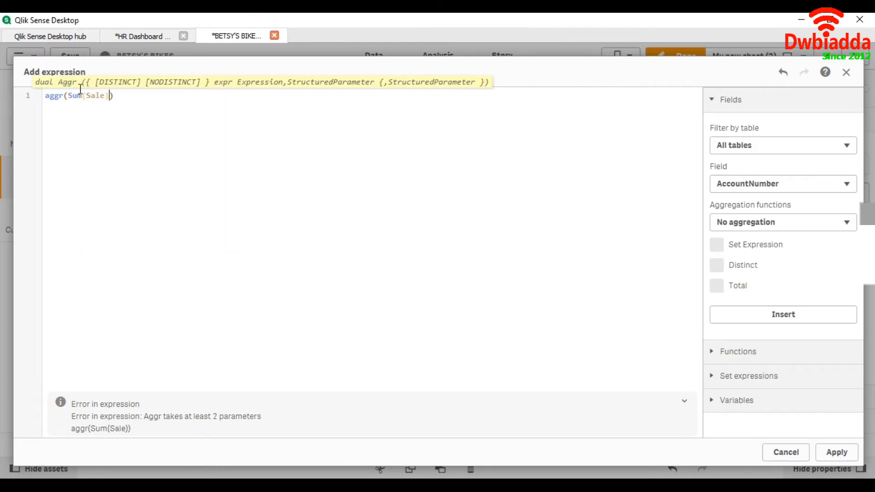
{"action": "type", "text": ","}
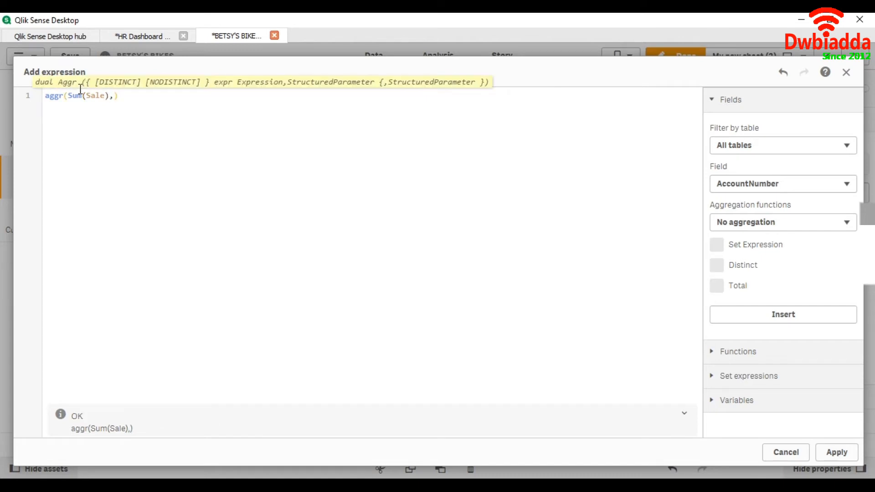
{"action": "type", "text": "Em"}
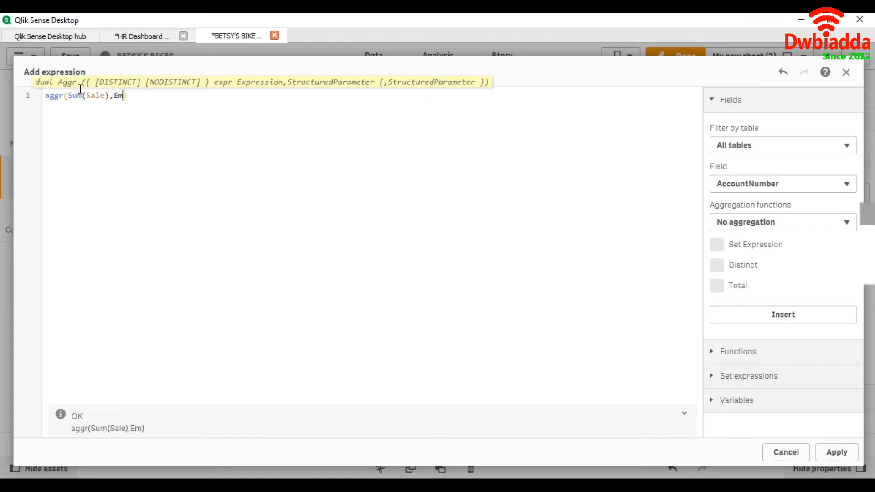
{"action": "type", "text": "ployee_Name"}
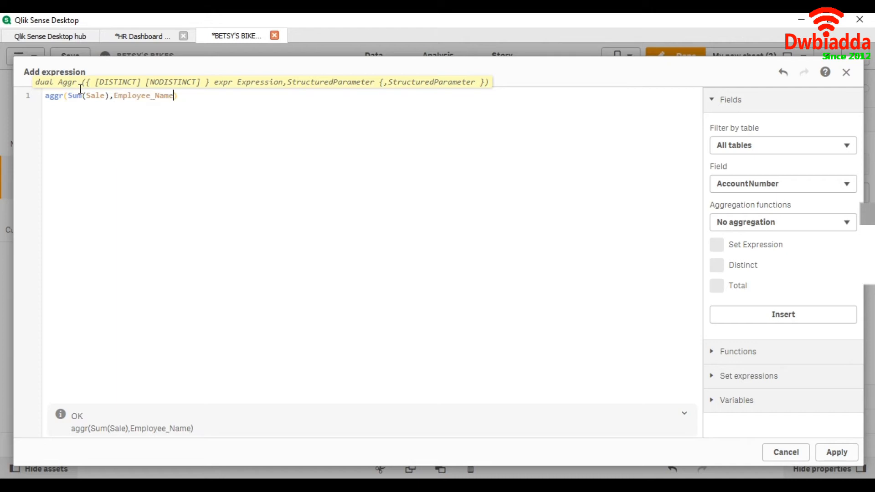
{"action": "type", "text": "PRo"}
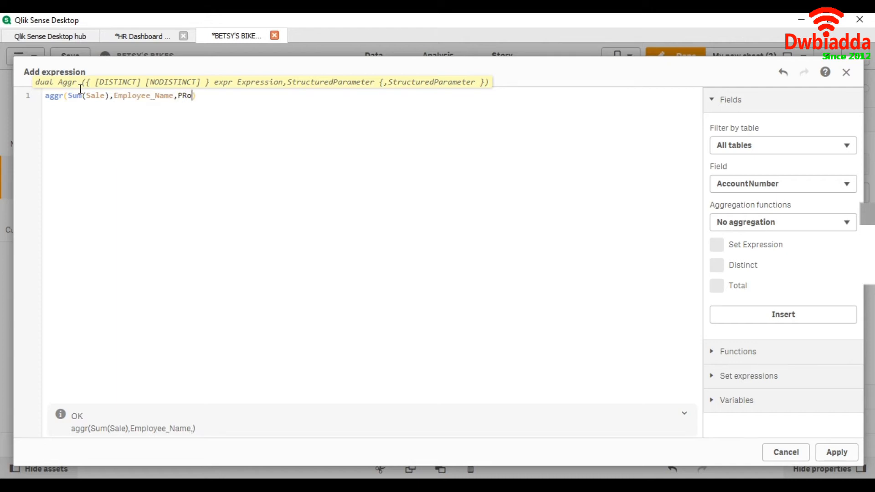
{"action": "type", "text": "du"}
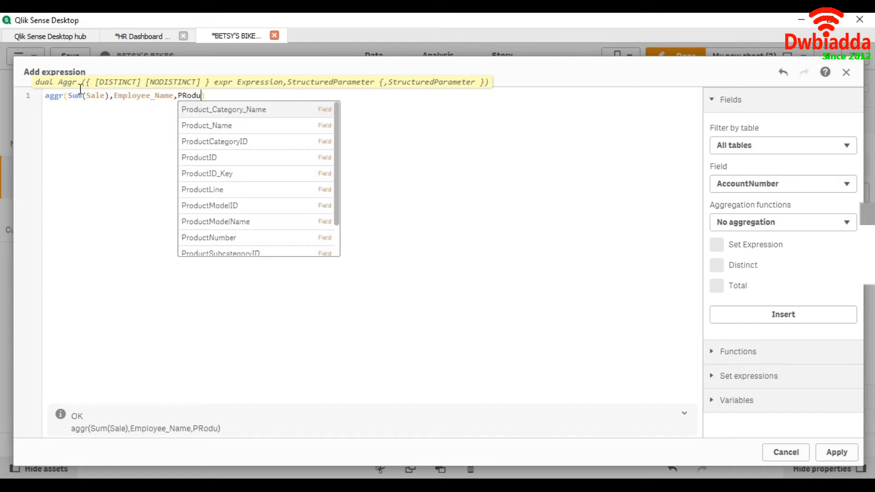
{"action": "left_click", "coordinate": [207, 125]}
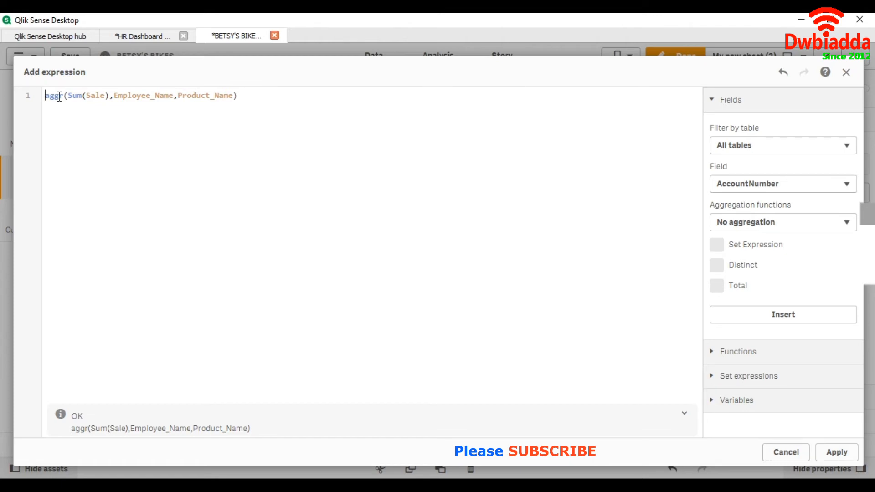
Wrap it as Sum(aggr(Sum(Sale),Employee_Name,Product_Name)) and apply it as the measure
{"action": "type", "text": "Sum("}
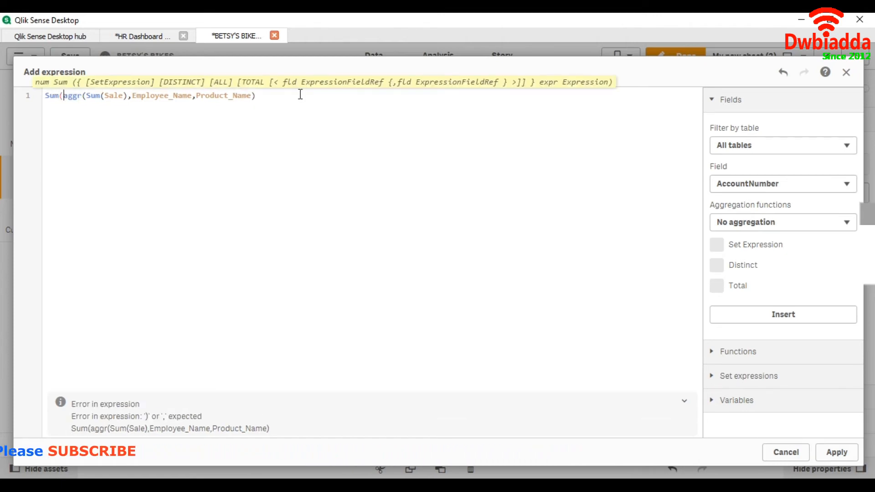
{"action": "type", "text": ")"}
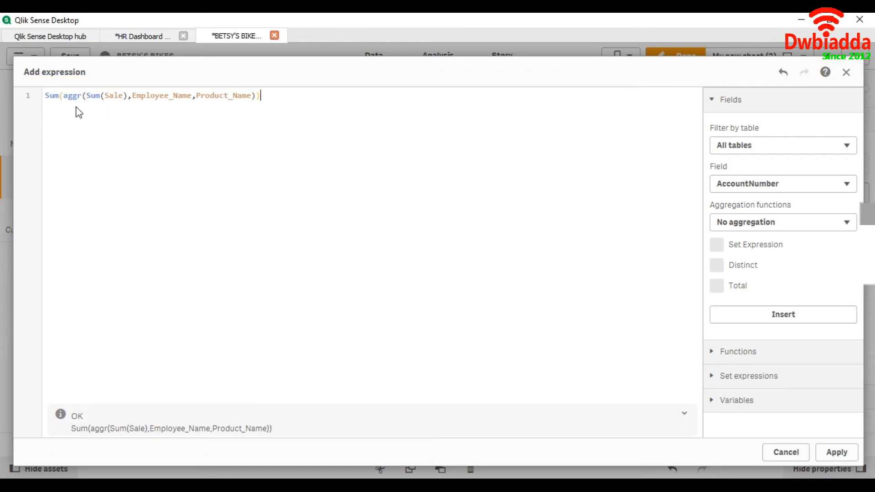
{"action": "mouse_move", "coordinate": [118, 96]}
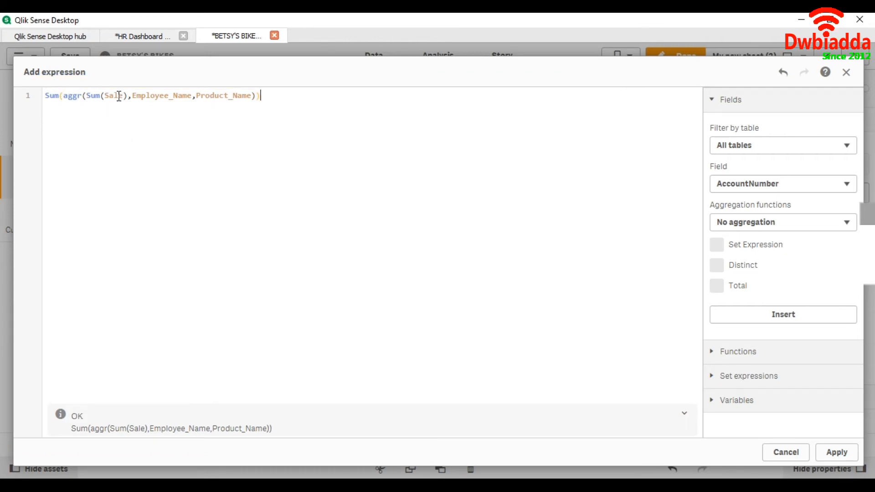
{"action": "mouse_move", "coordinate": [186, 114]}
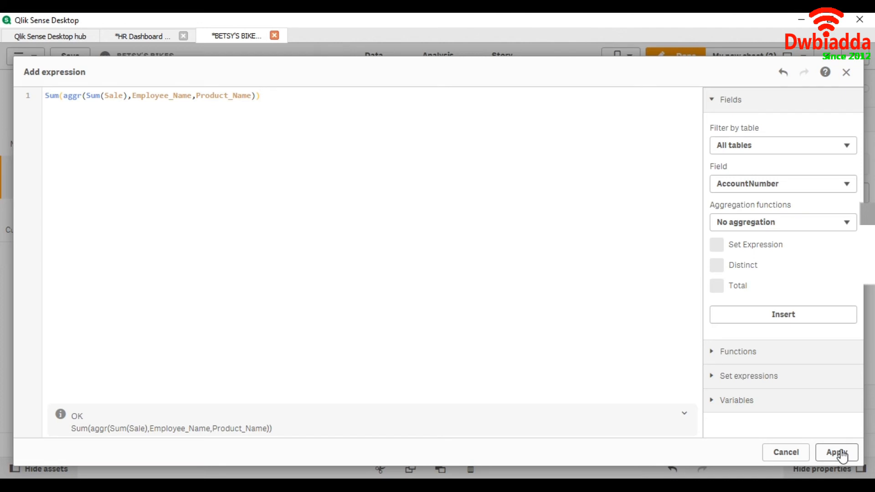
{"action": "left_click", "coordinate": [837, 452]}
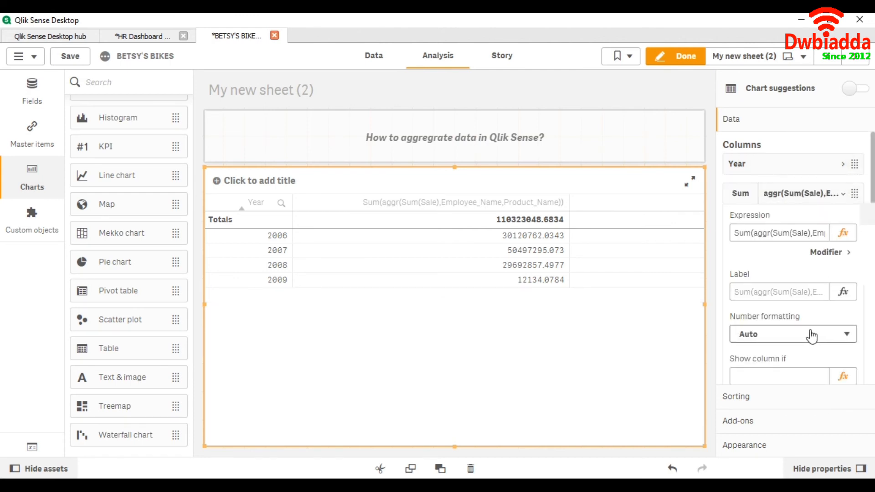
Format the measure values as Money and finish editing the sheet
{"action": "left_click", "coordinate": [792, 334]}
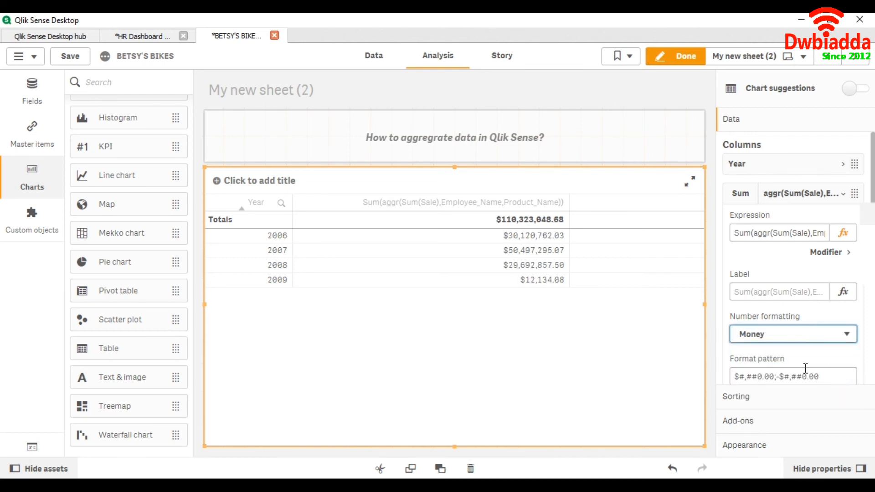
{"action": "left_click", "coordinate": [674, 55]}
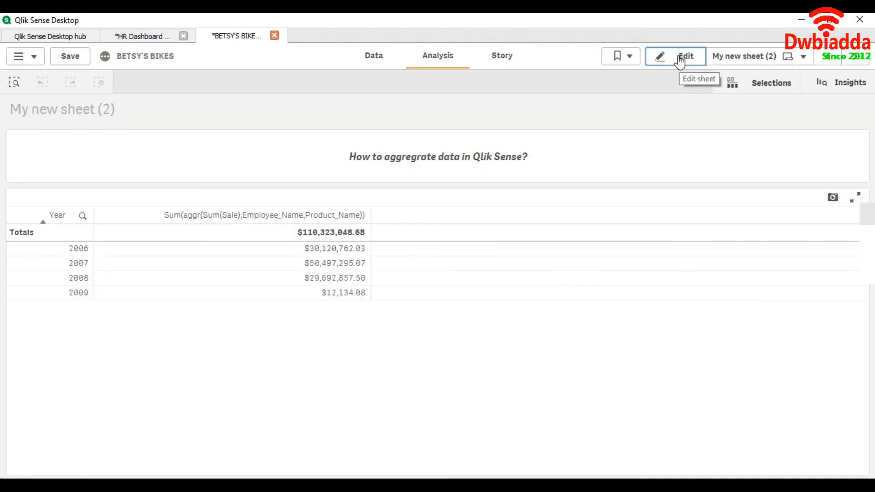
{"action": "mouse_move", "coordinate": [144, 257]}
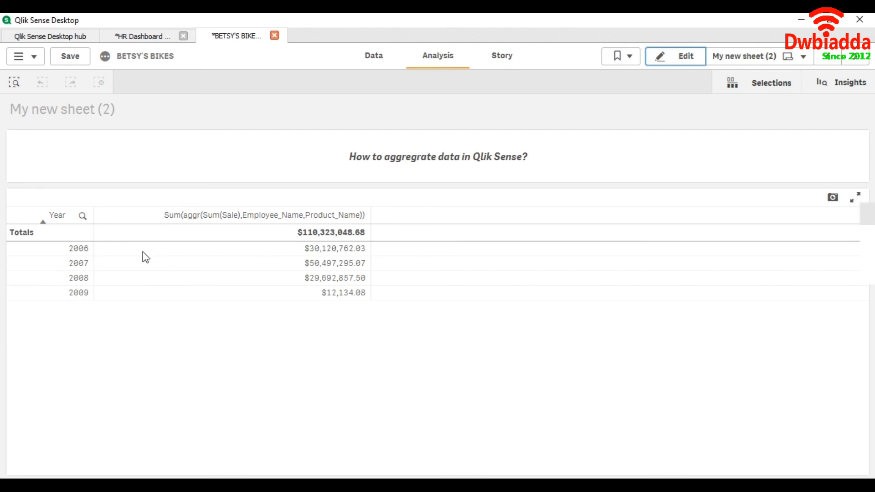
Select years 2006 and 2007 in the table, then clear the selection
{"action": "left_click", "coordinate": [78, 248]}
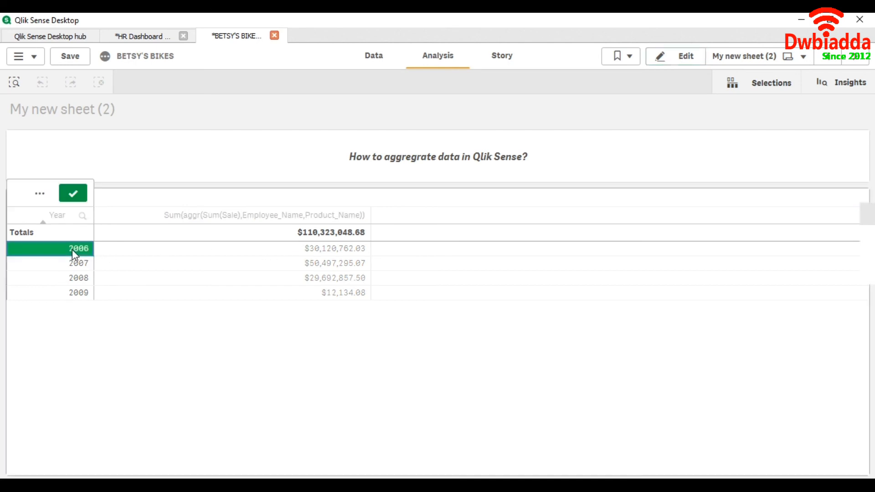
{"action": "left_click", "coordinate": [79, 248]}
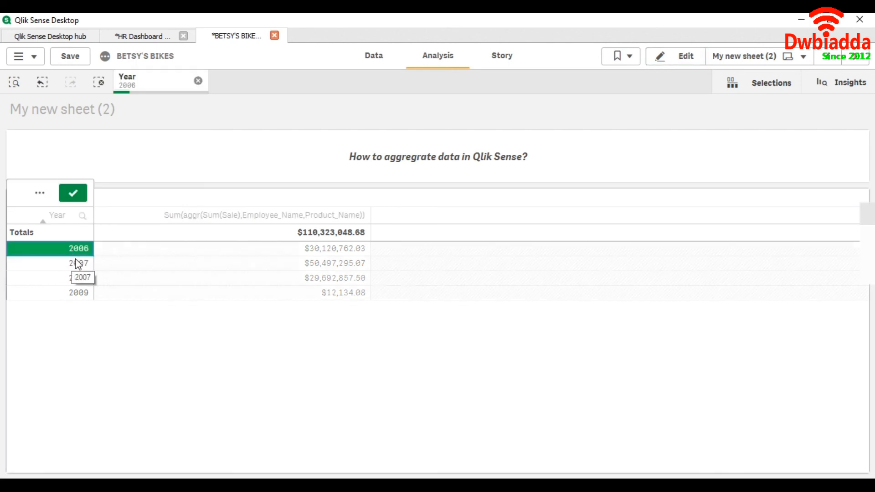
{"action": "left_click", "coordinate": [78, 262]}
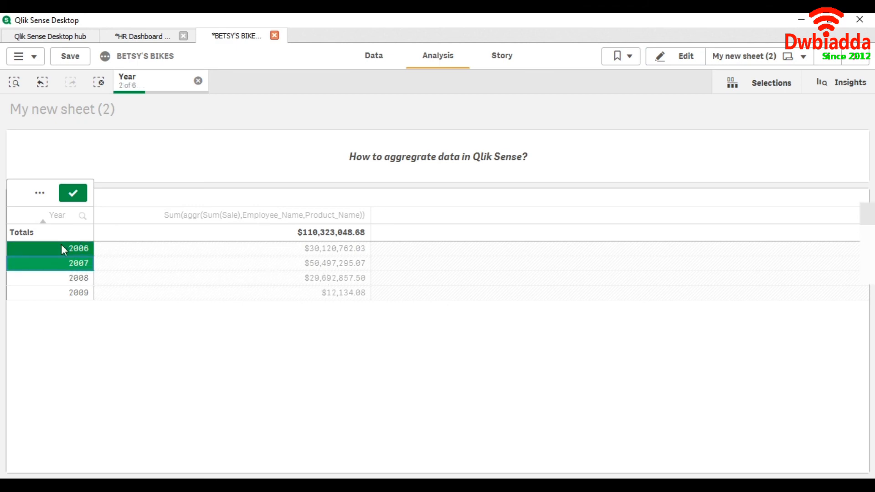
{"action": "left_click", "coordinate": [73, 192]}
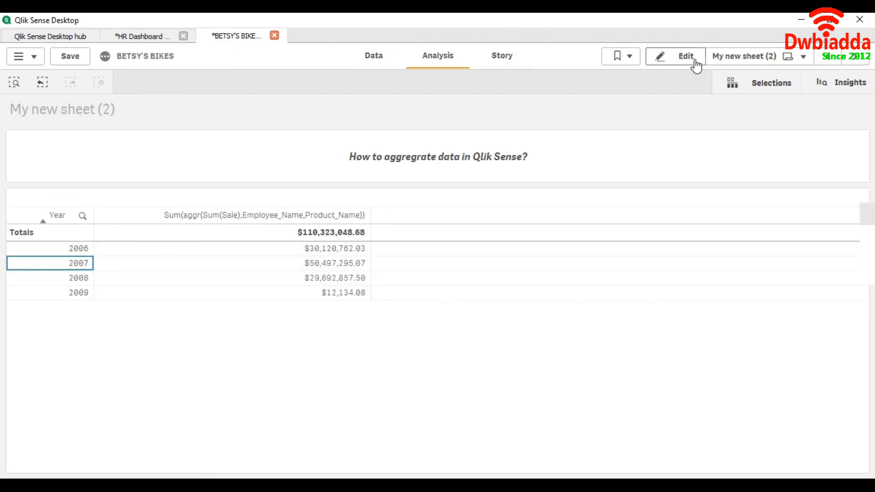
Return to sheet editing and reopen the measure's expression
{"action": "left_click", "coordinate": [675, 55]}
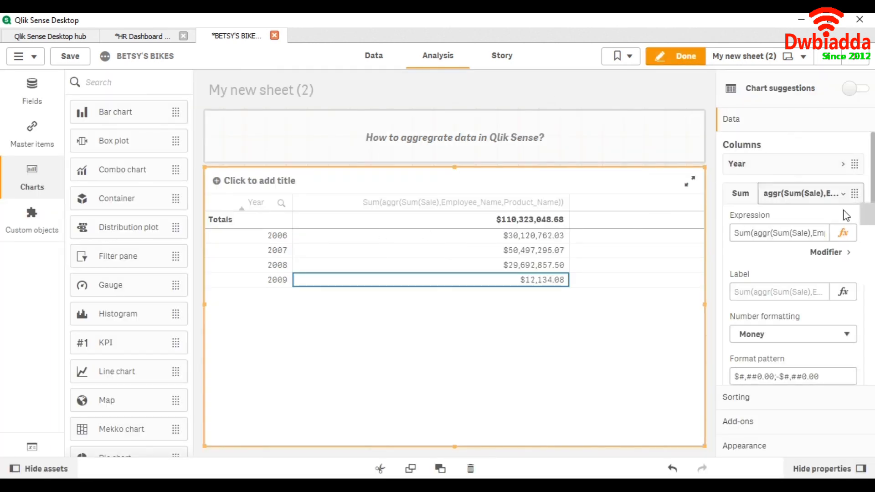
{"action": "left_click", "coordinate": [843, 233]}
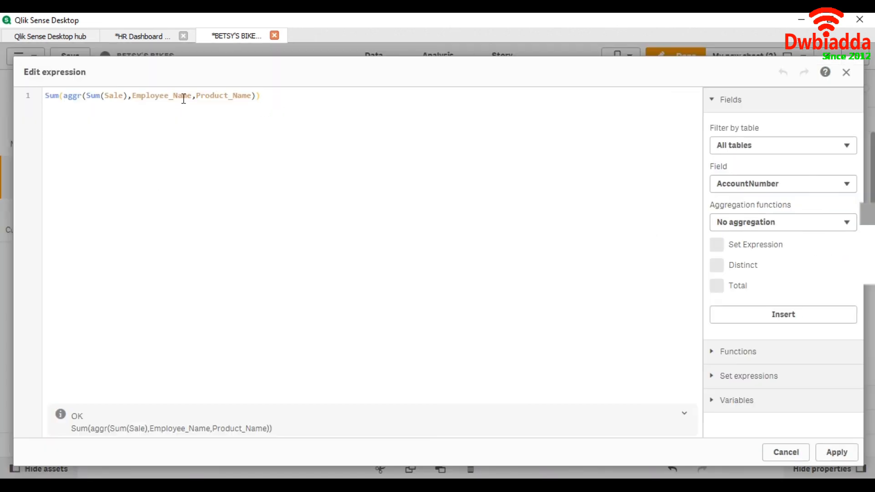